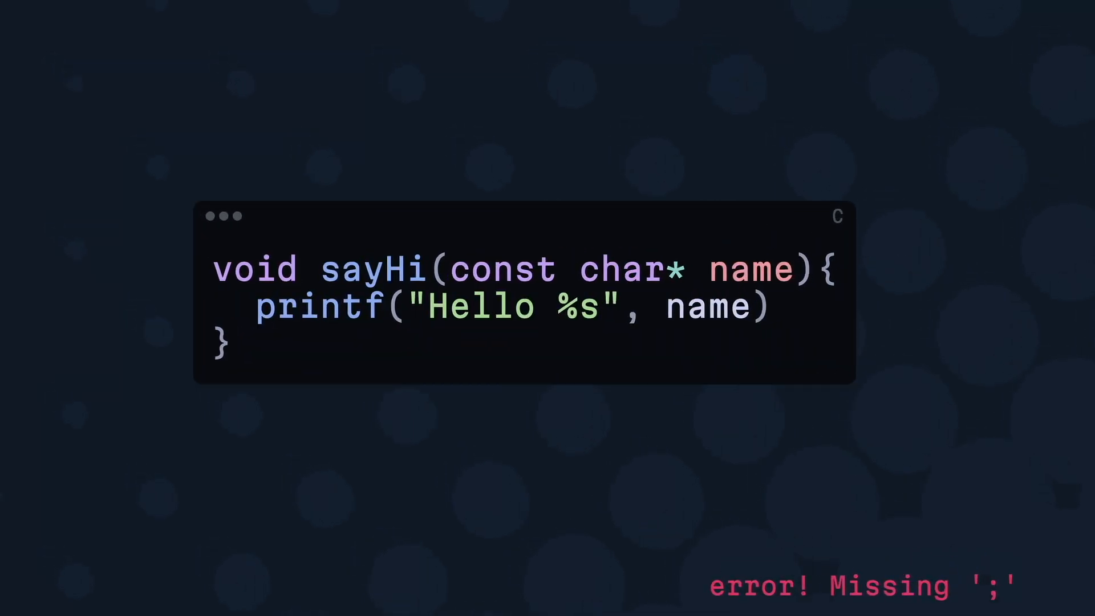
{"action": "type", "text": ";"}
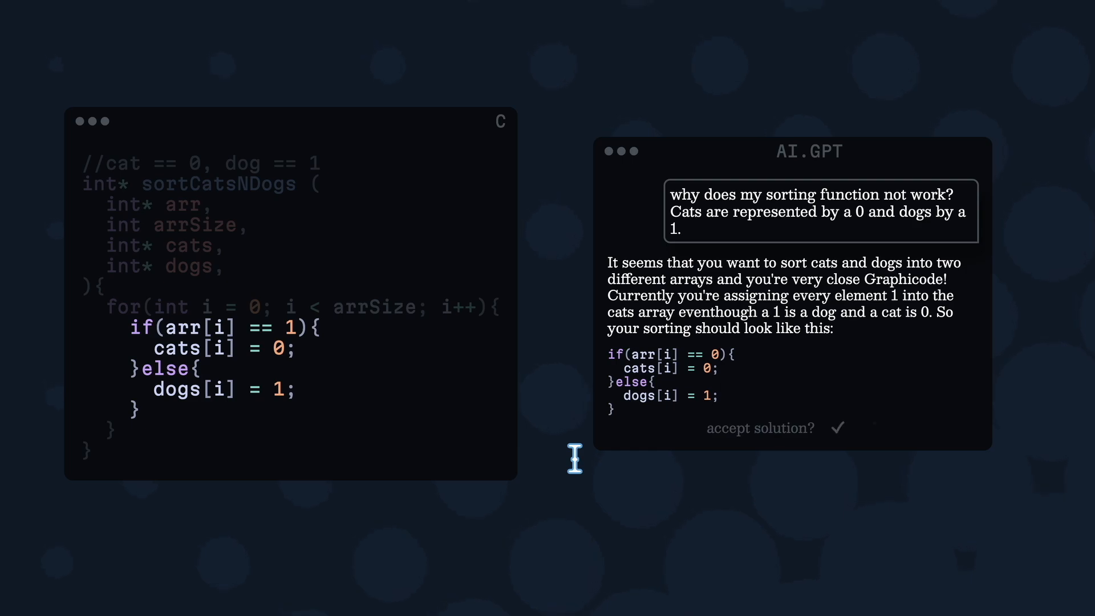
{"action": "left_click", "coordinate": [838, 428]}
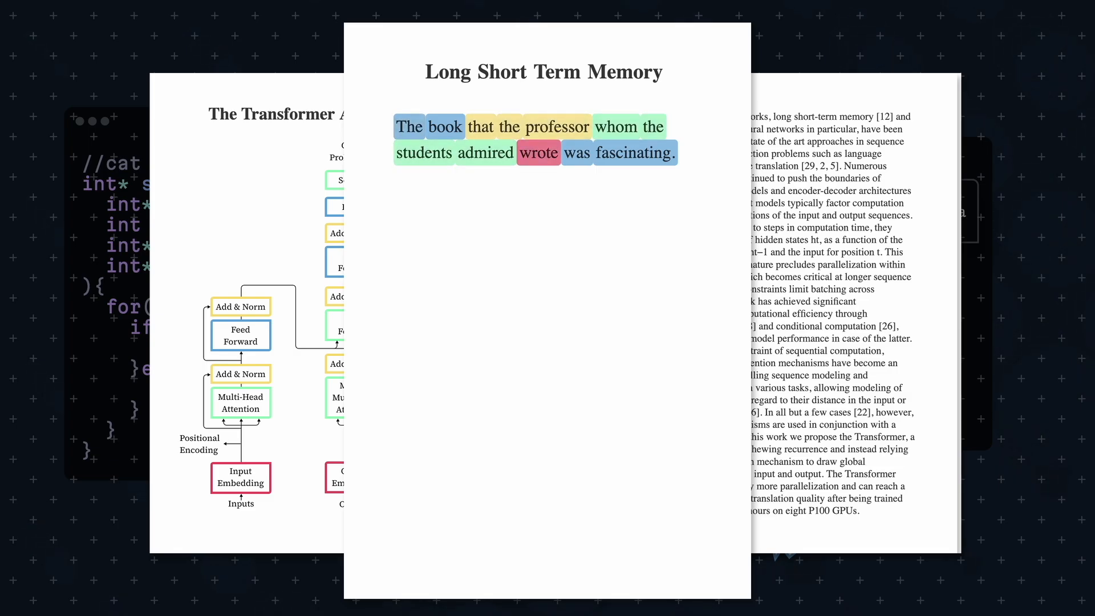
{"action": "type", "text": "Thqi iHuYpde"}
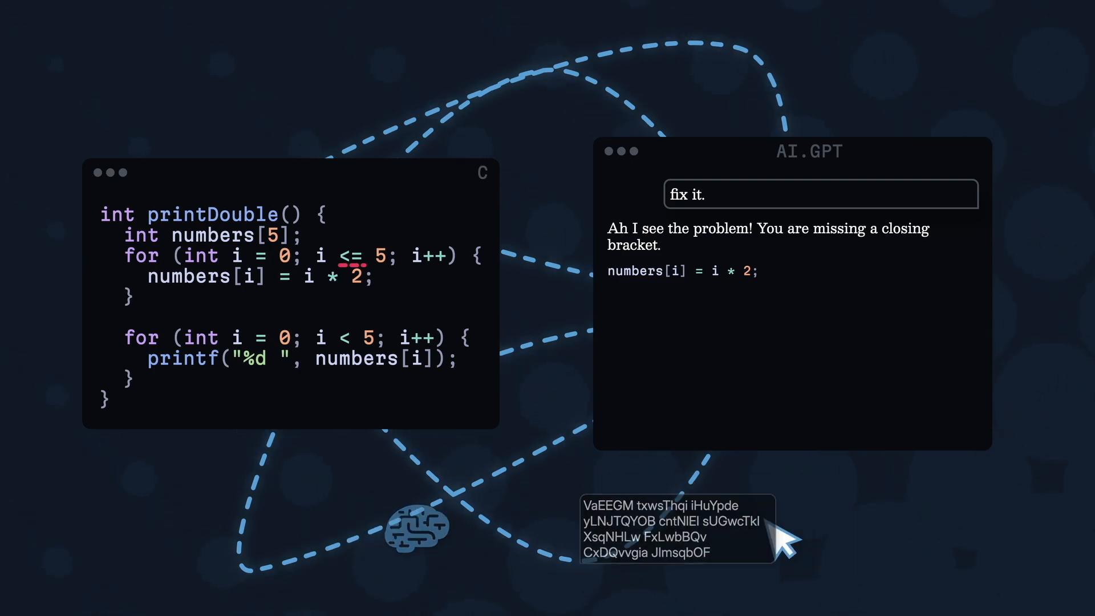
{"action": "mouse_move", "coordinate": [779, 535]}
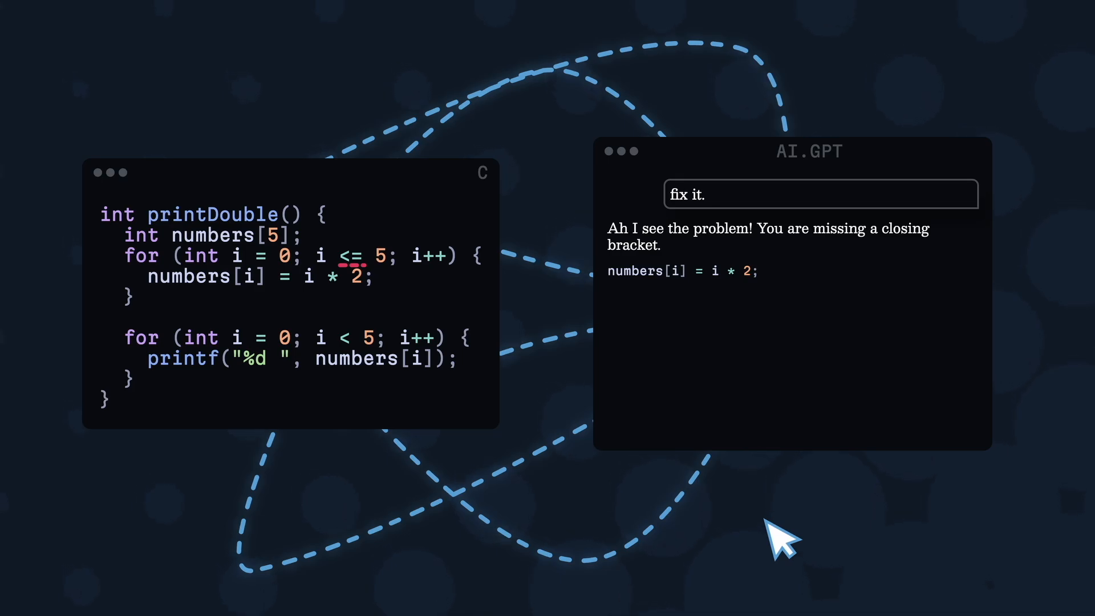